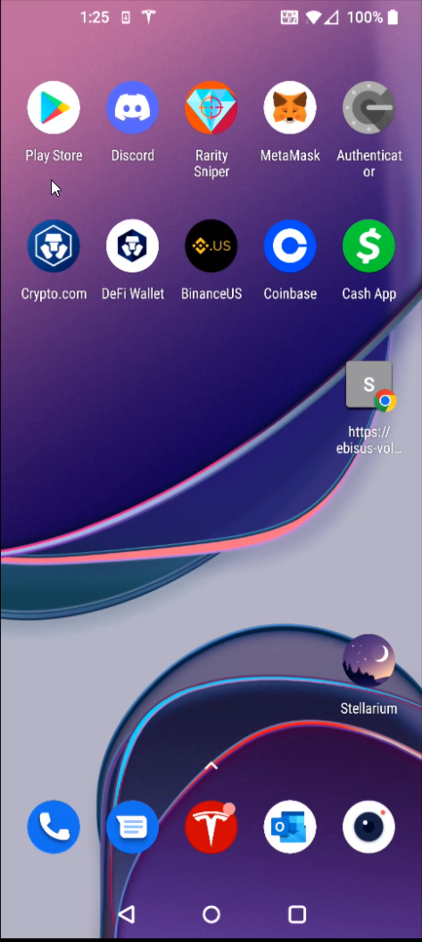
pyautogui.moveTo(44, 175)
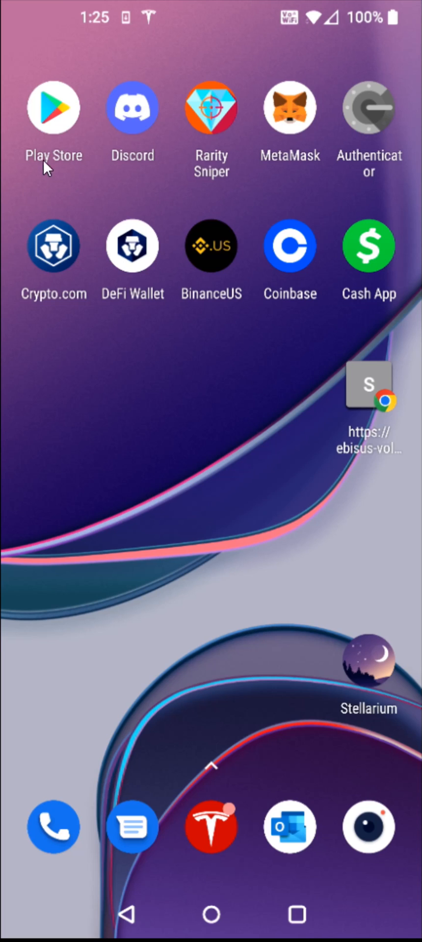
# Step: Search the Play Store for 'paypal' and install the PayPal - Send, Shop, Manage app
pyautogui.click(54, 107)
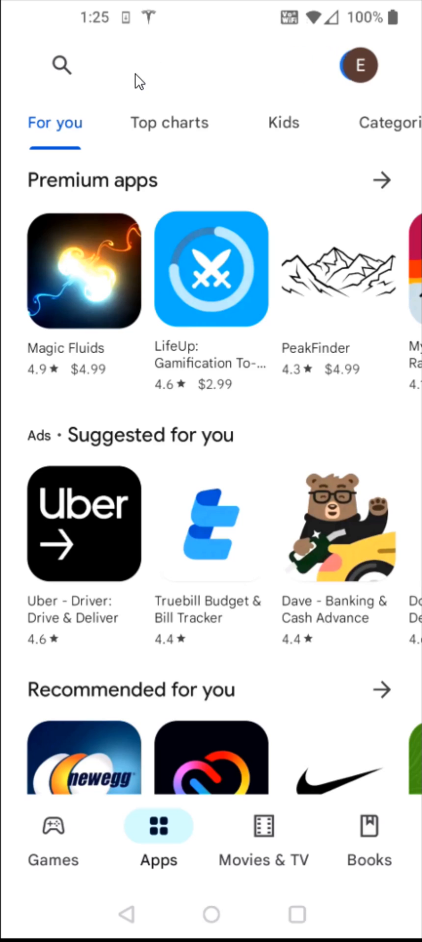
pyautogui.click(61, 66)
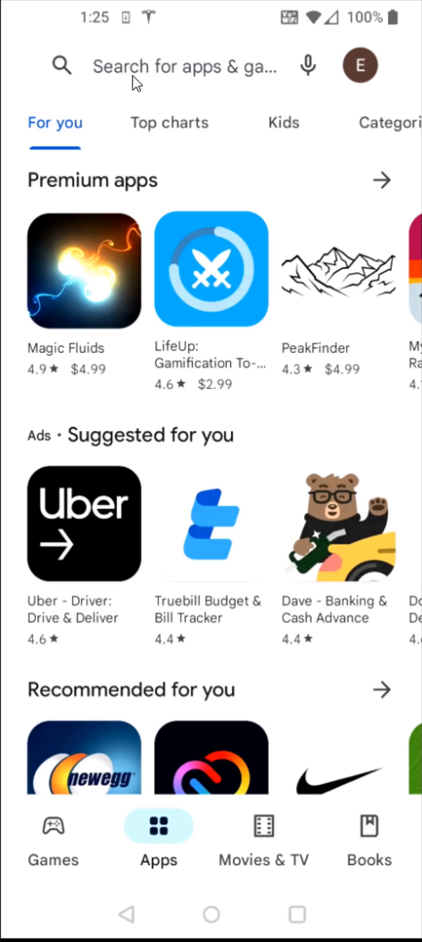
pyautogui.write('paypal')
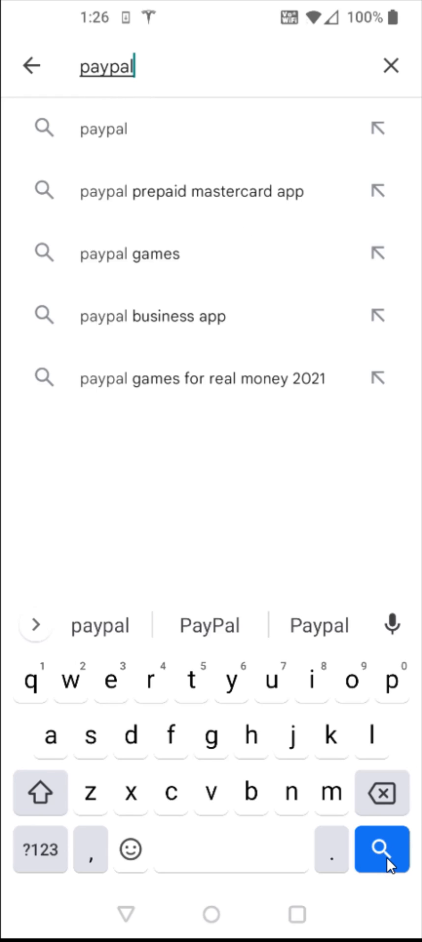
pyautogui.moveTo(391, 883)
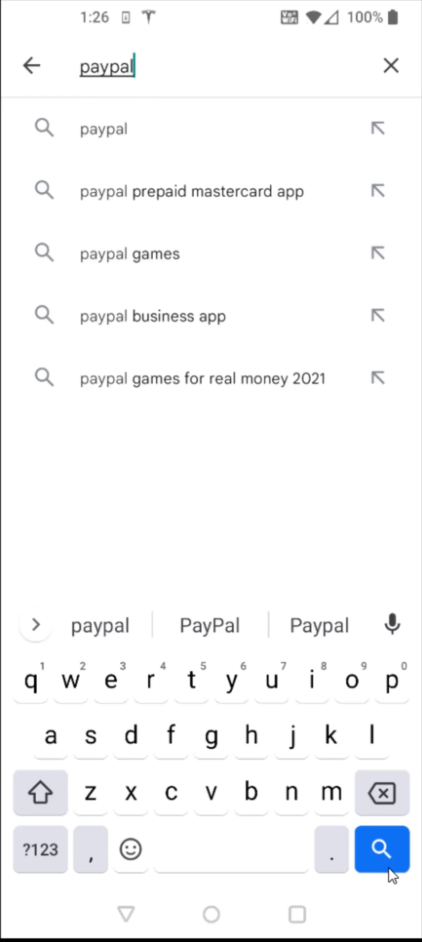
pyautogui.click(381, 849)
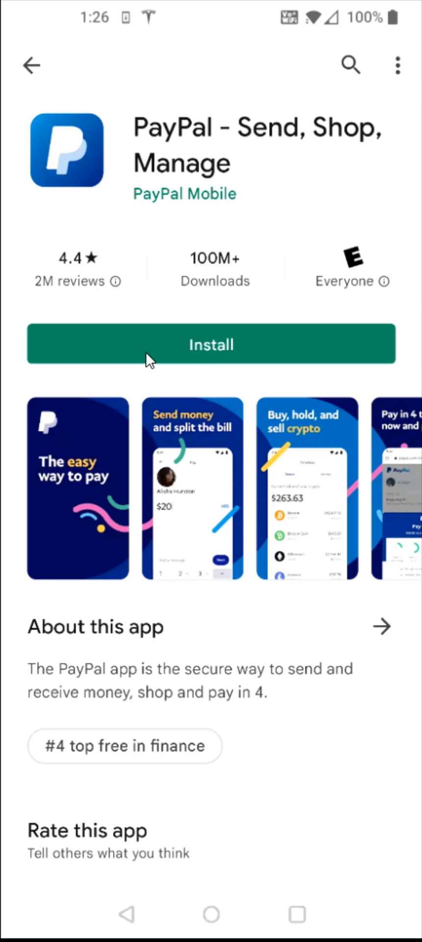
pyautogui.moveTo(229, 368)
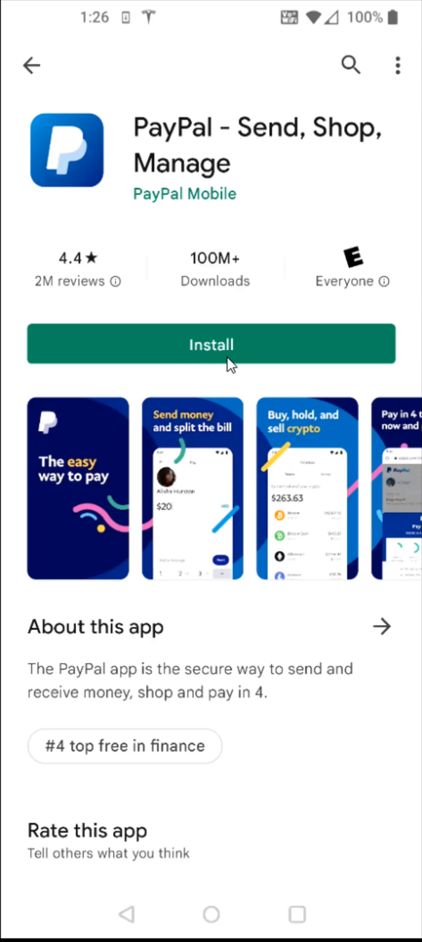
pyautogui.click(211, 344)
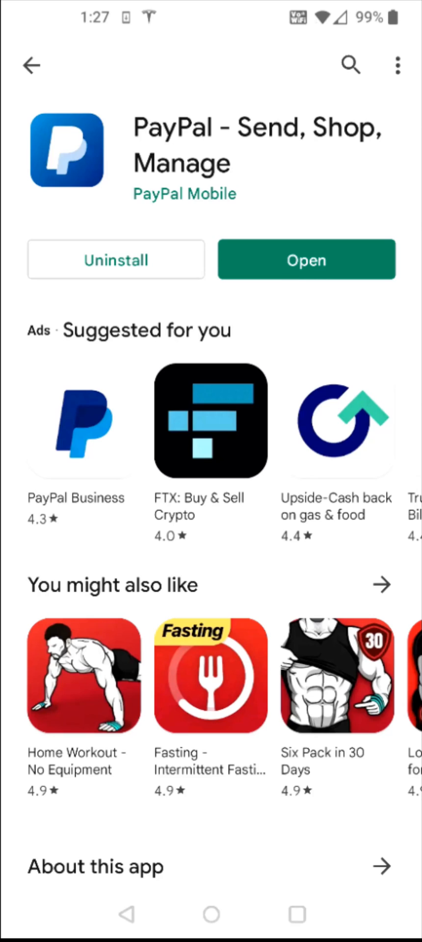
# Step: Return to the home screen and scroll to place the PayPal icon among the finance apps
pyautogui.click(211, 914)
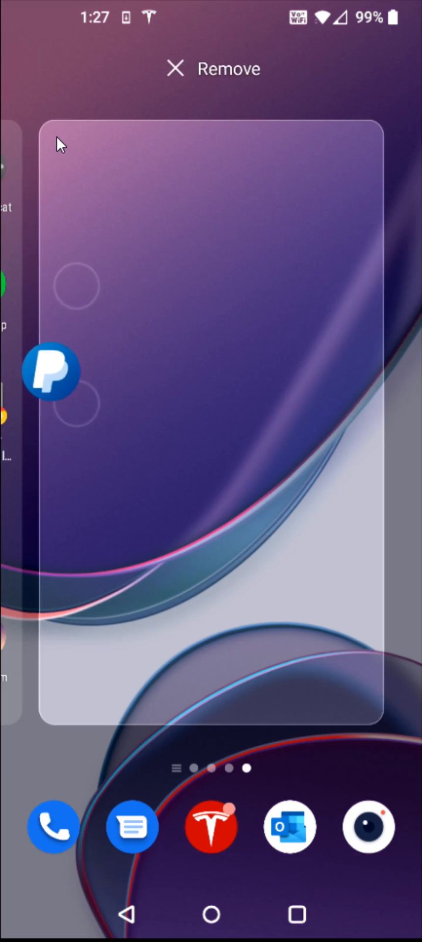
pyautogui.hscroll(-3)
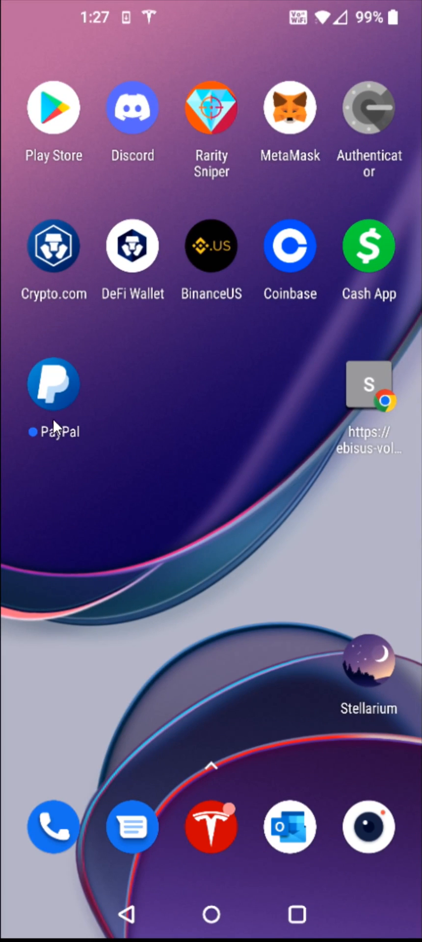
pyautogui.moveTo(59, 463)
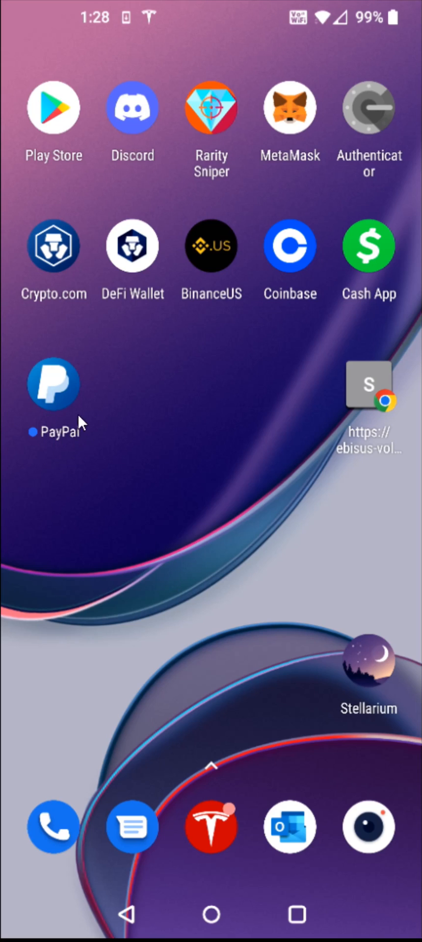
pyautogui.moveTo(67, 451)
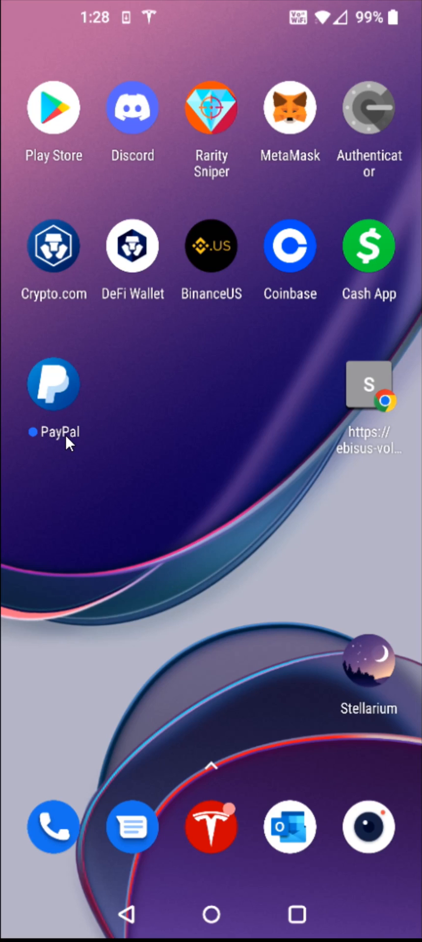
# Step: Launch PayPal and choose Sign Up to reach the mobile number screen
pyautogui.click(54, 386)
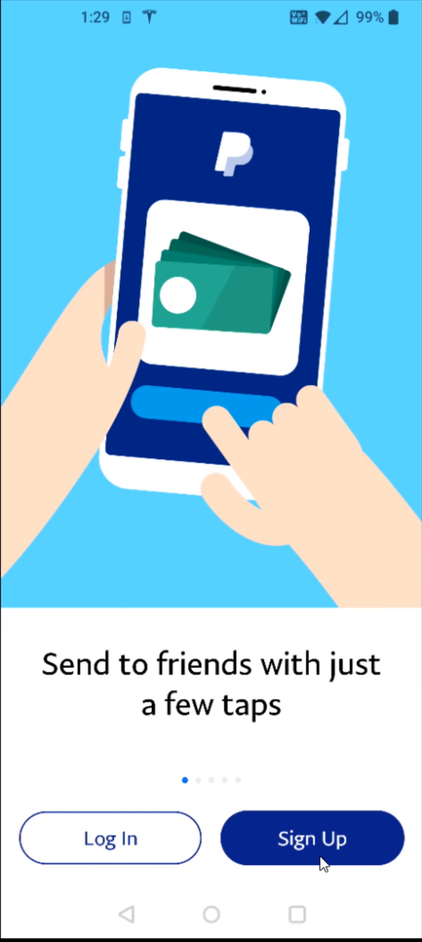
pyautogui.moveTo(93, 873)
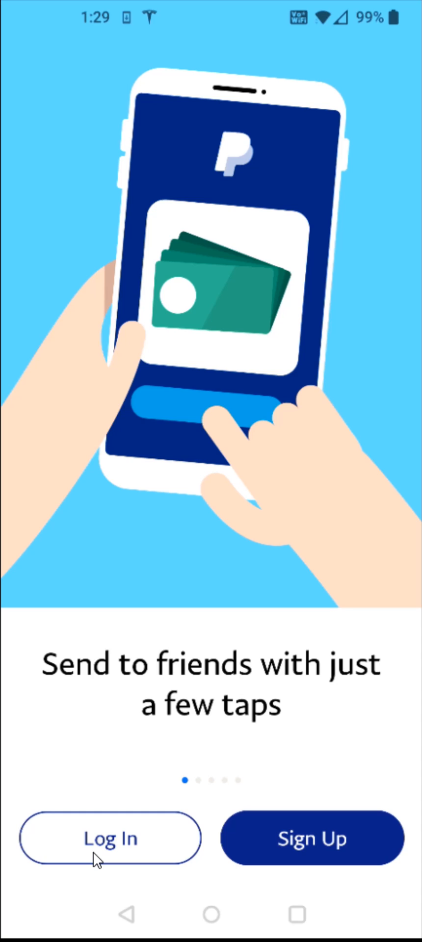
pyautogui.moveTo(305, 875)
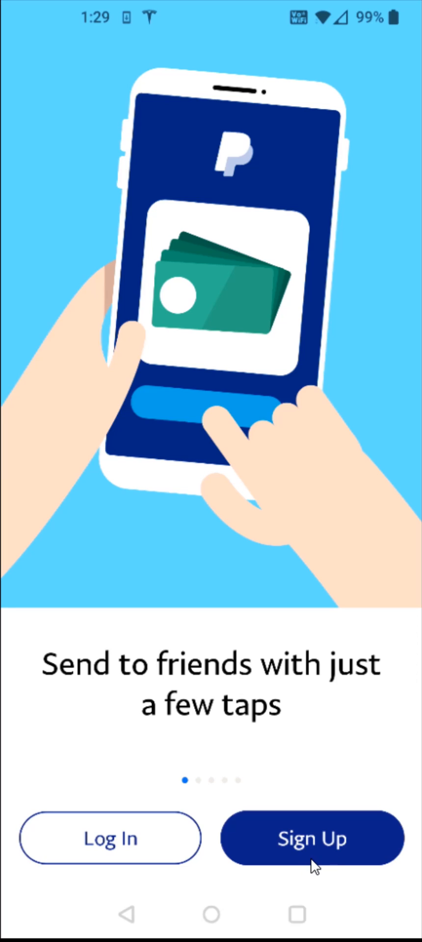
pyautogui.moveTo(291, 880)
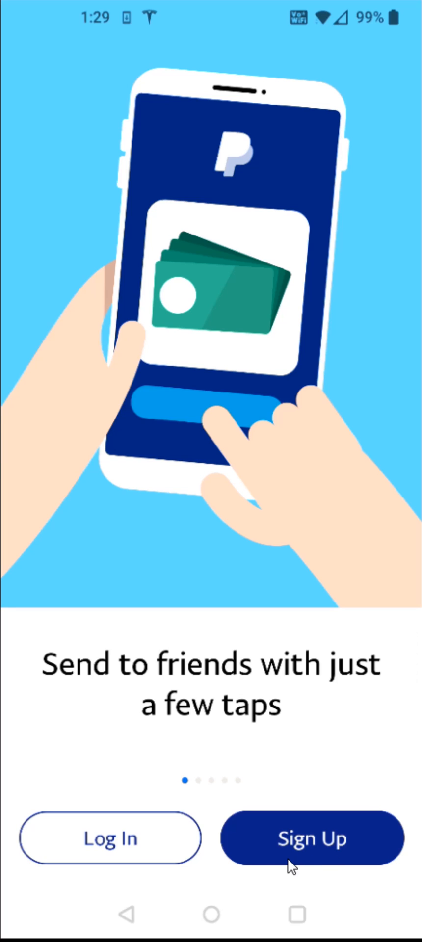
pyautogui.moveTo(310, 878)
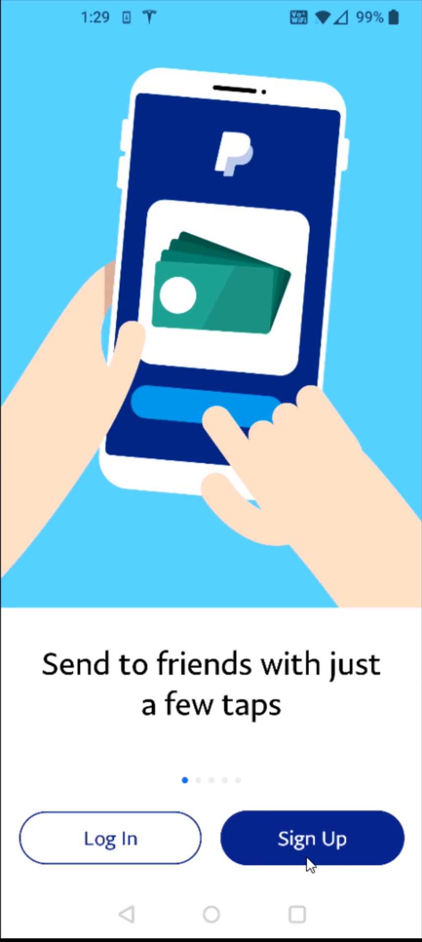
pyautogui.click(314, 837)
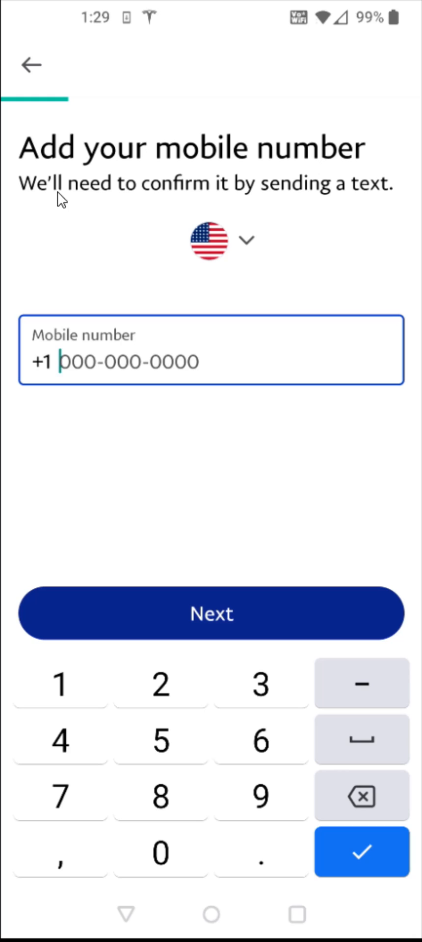
pyautogui.moveTo(55, 424)
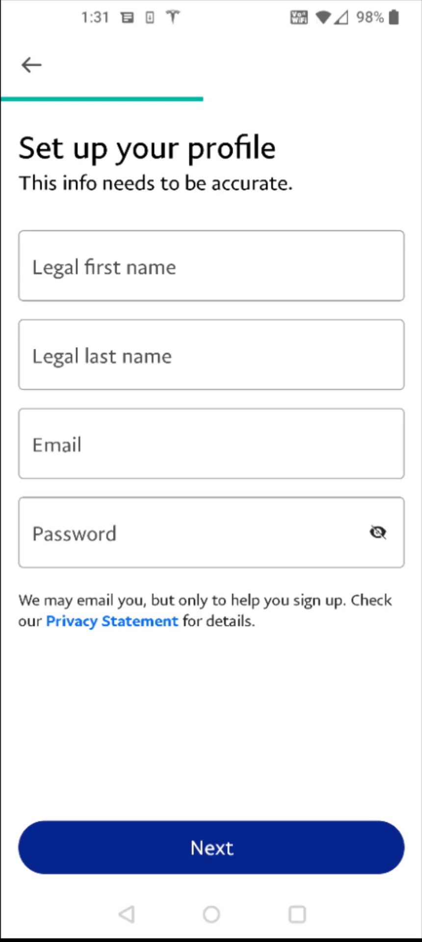
pyautogui.moveTo(125, 304)
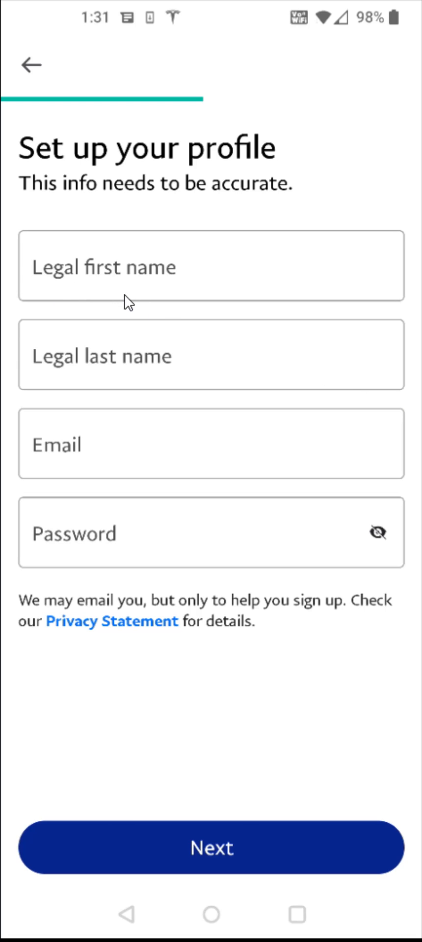
pyautogui.moveTo(138, 461)
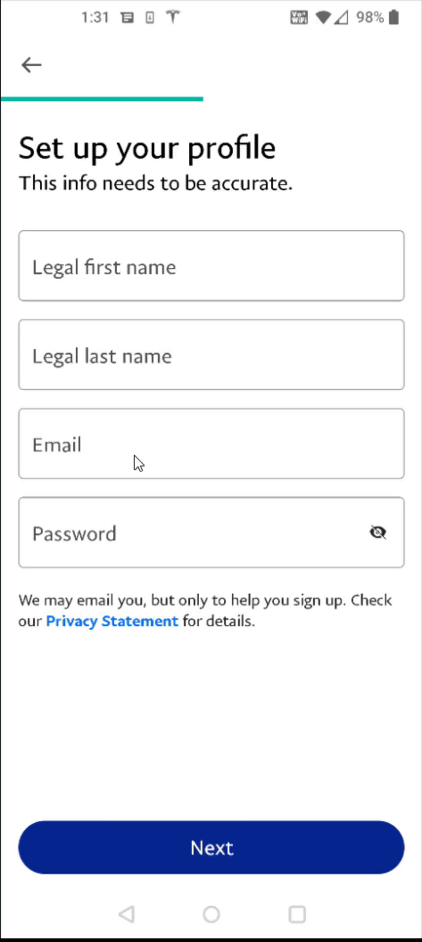
pyautogui.moveTo(166, 578)
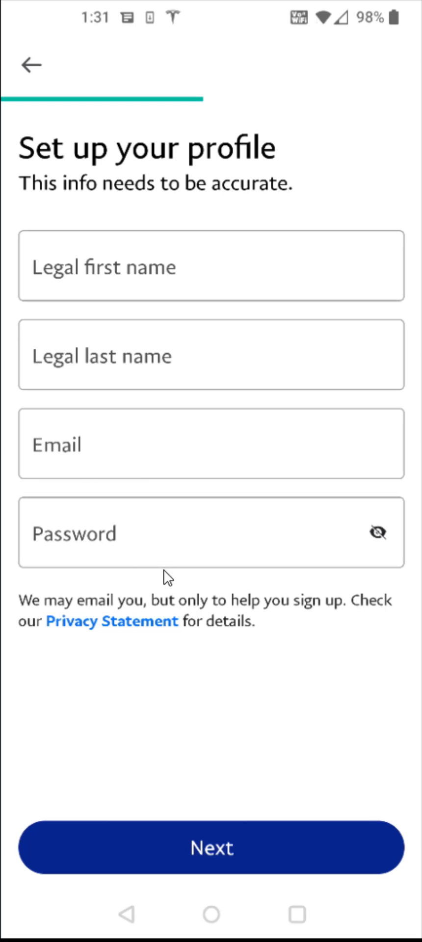
pyautogui.moveTo(156, 545)
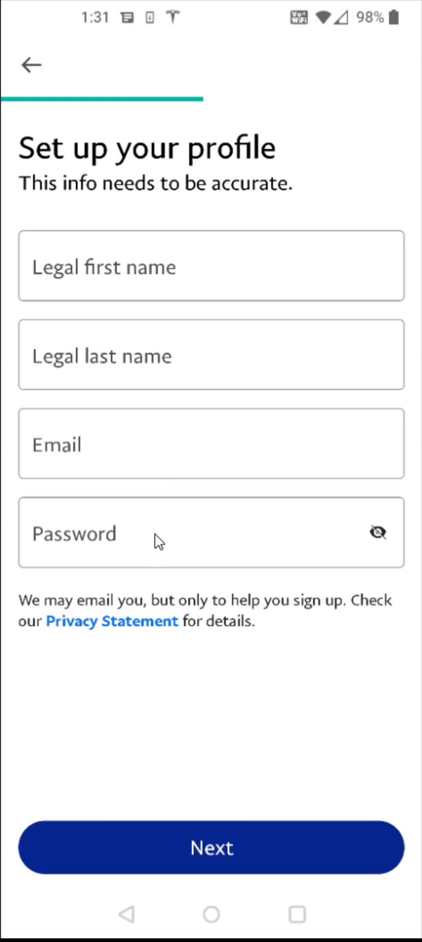
pyautogui.moveTo(282, 877)
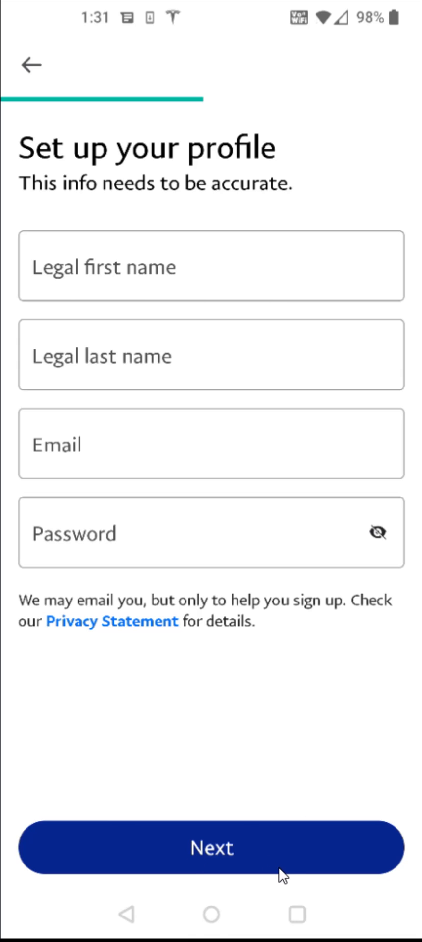
# Step: Submit the name, email and password profile details and continue to the address screen
pyautogui.click(211, 848)
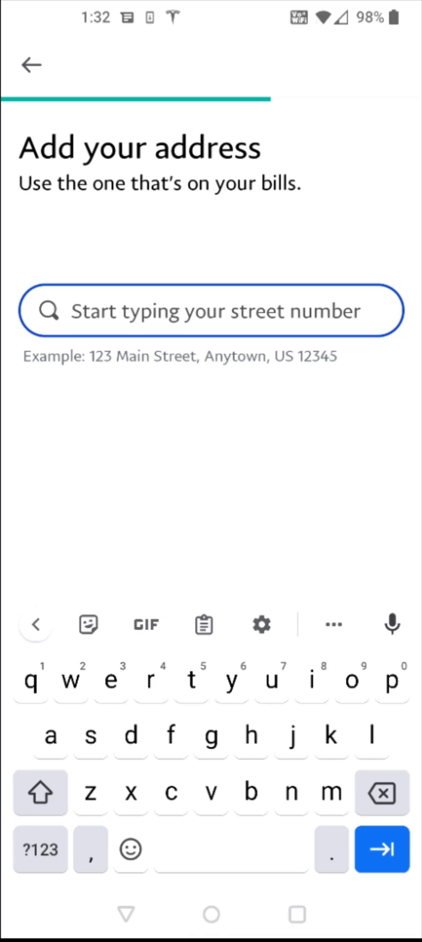
pyautogui.moveTo(238, 206)
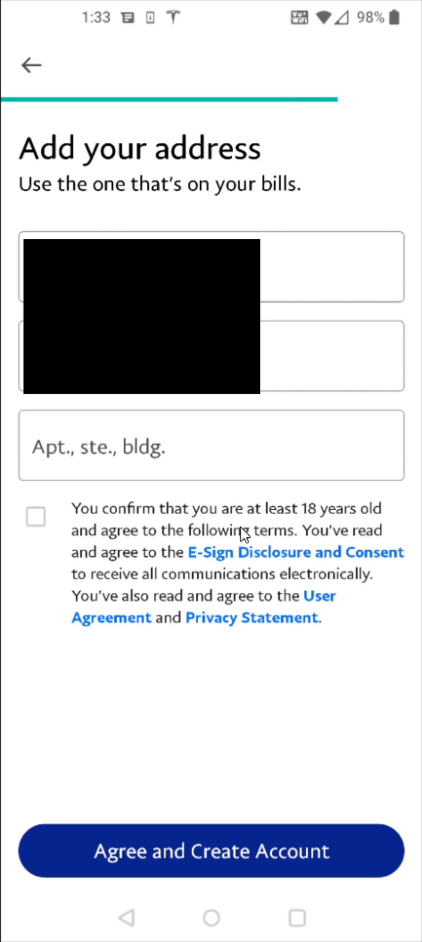
pyautogui.moveTo(297, 555)
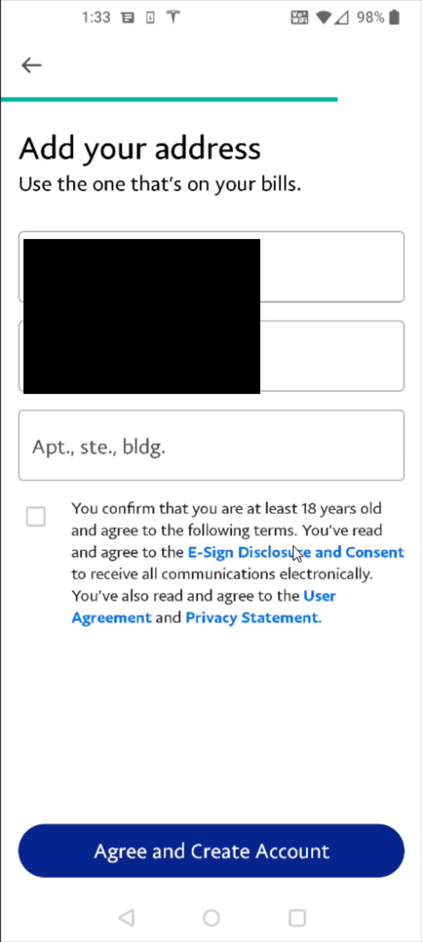
# Step: Accept the age confirmation and terms, then create the PayPal account
pyautogui.click(36, 530)
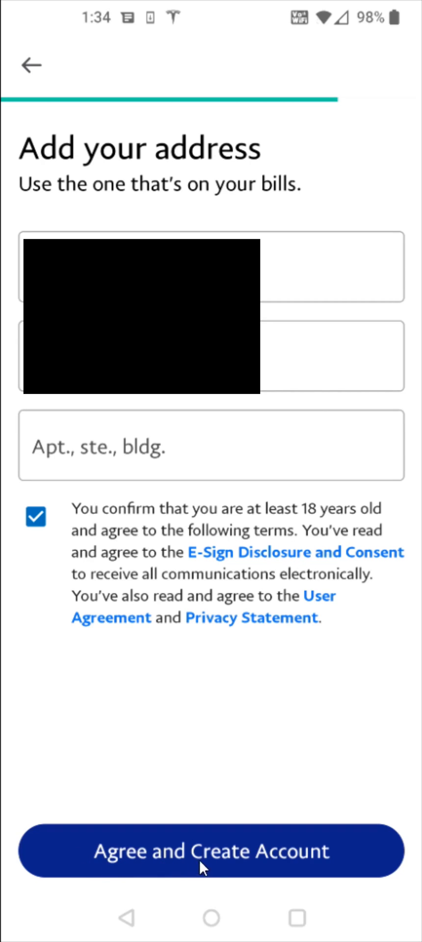
pyautogui.click(211, 851)
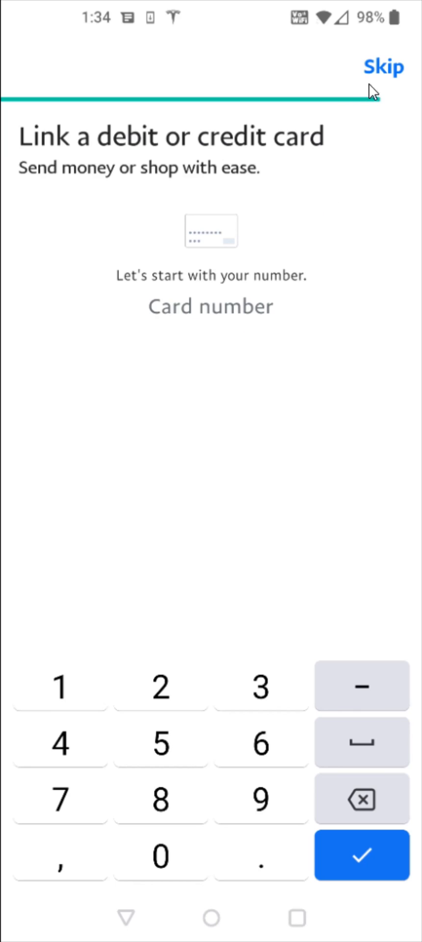
pyautogui.moveTo(112, 155)
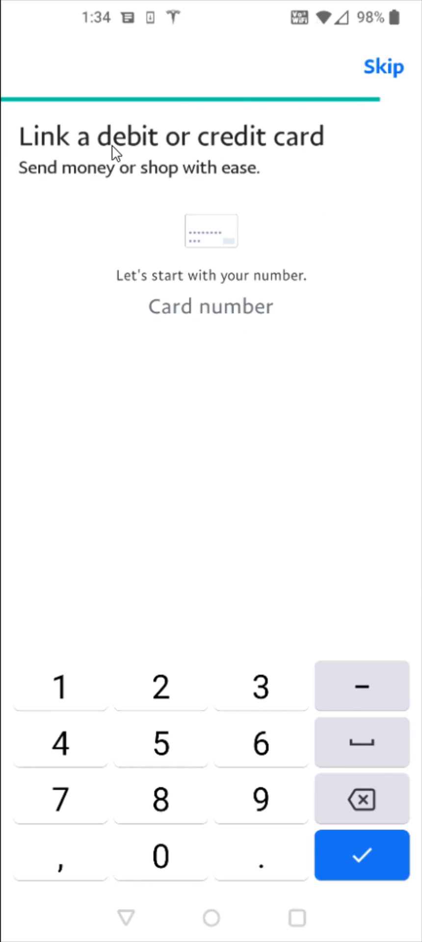
# Step: Skip linking a card and continue past the Sync your contacts prompt
pyautogui.click(381, 67)
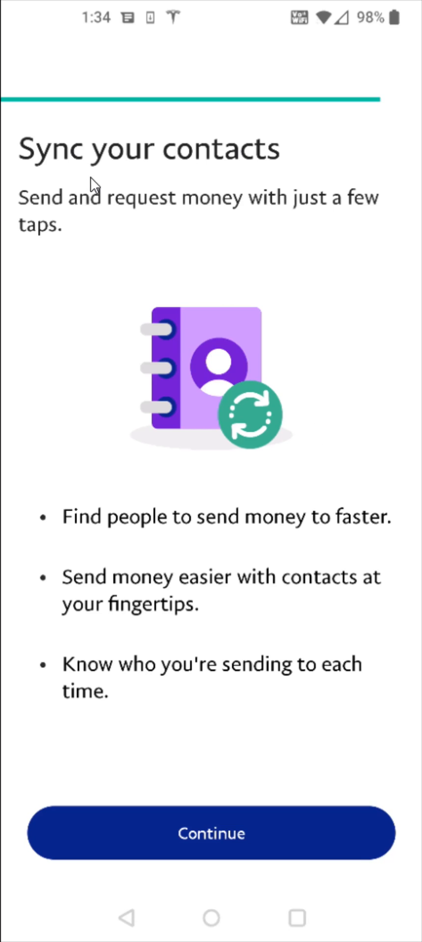
pyautogui.moveTo(389, 235)
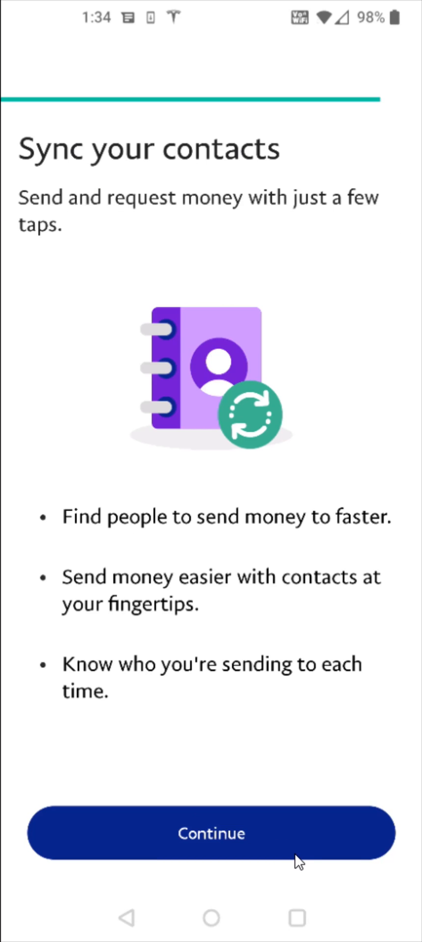
pyautogui.click(211, 834)
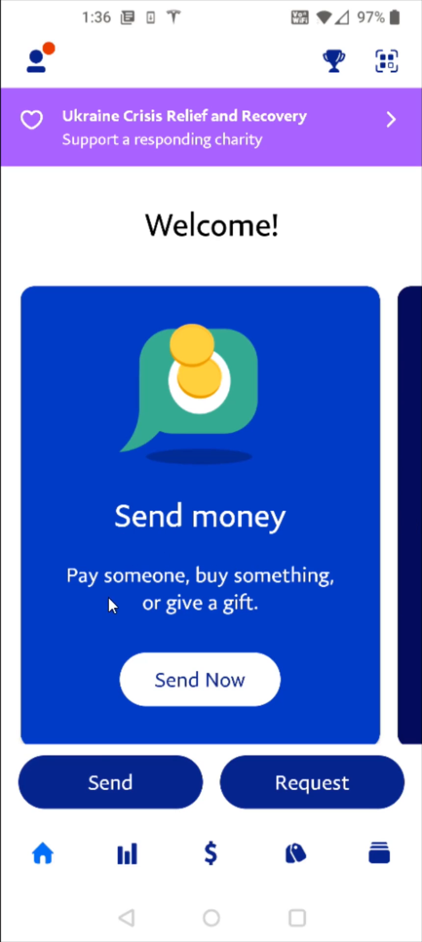
pyautogui.moveTo(185, 632)
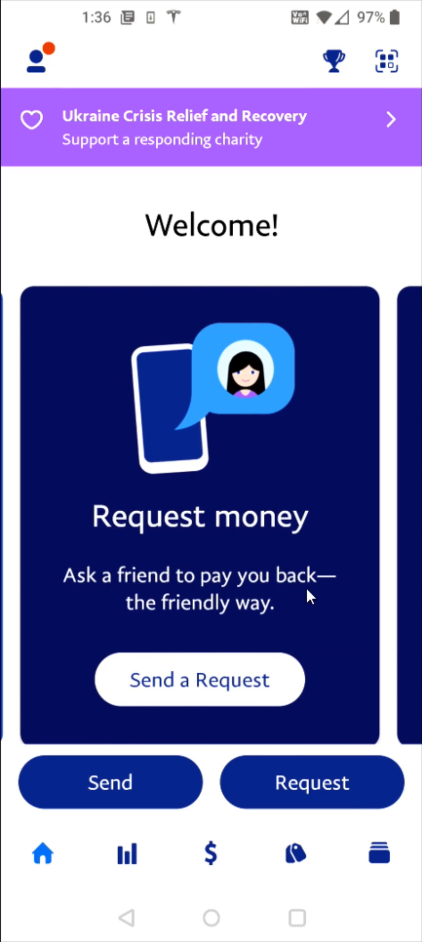
pyautogui.moveTo(264, 706)
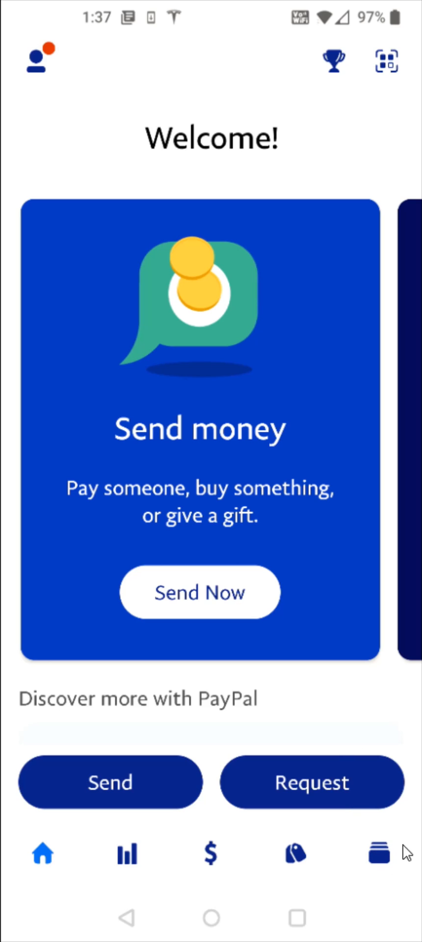
pyautogui.moveTo(395, 862)
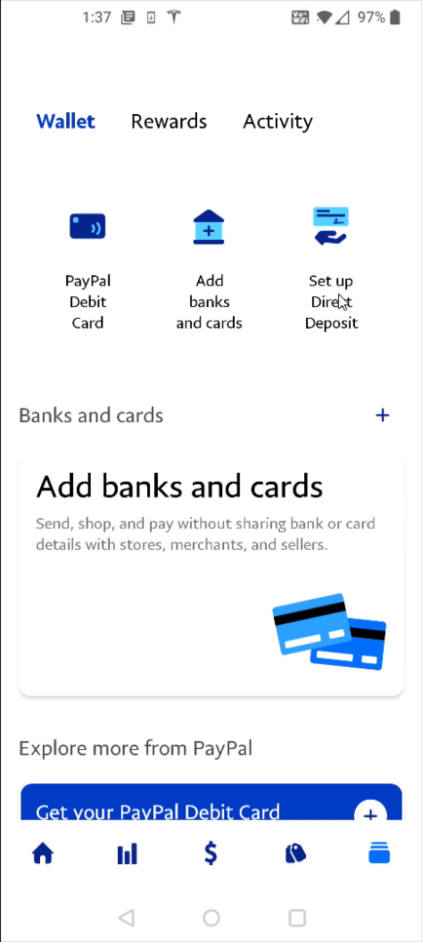
pyautogui.moveTo(159, 517)
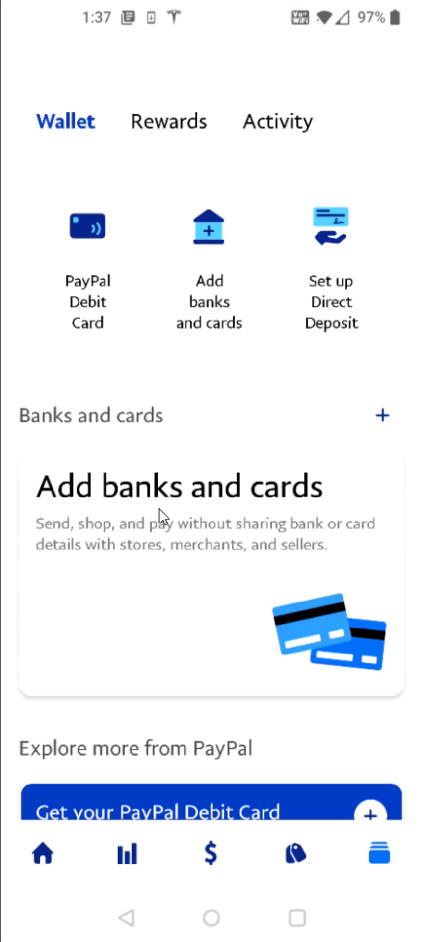
pyautogui.moveTo(212, 577)
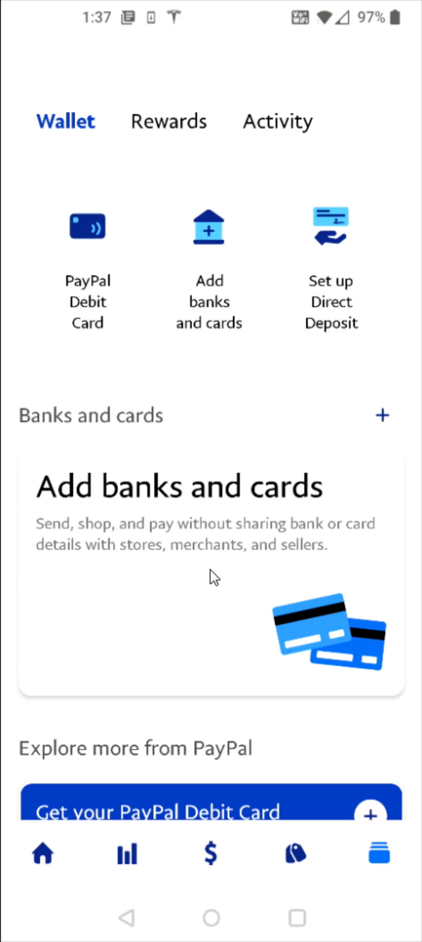